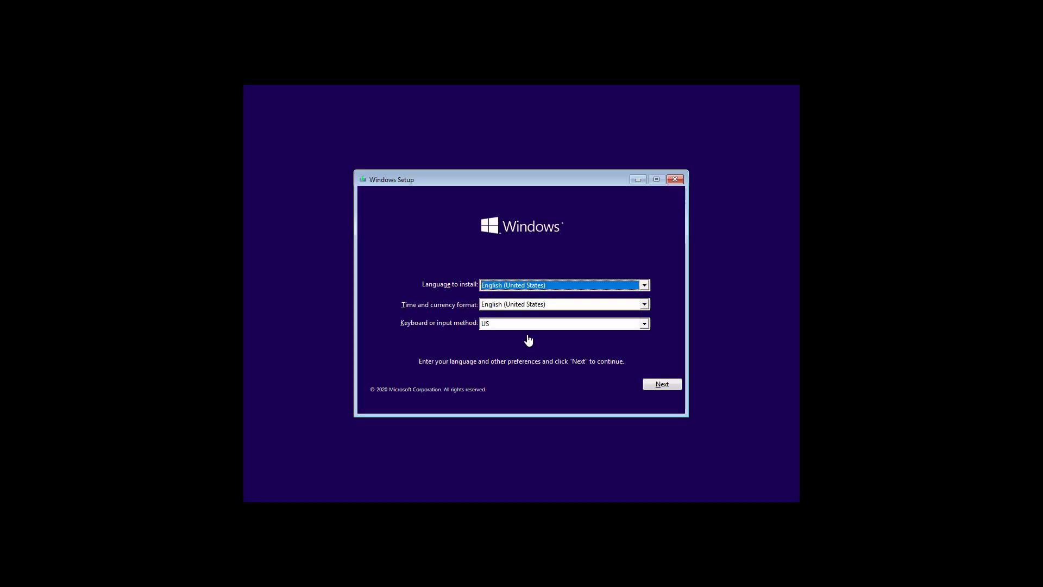
mouse_move(589, 408)
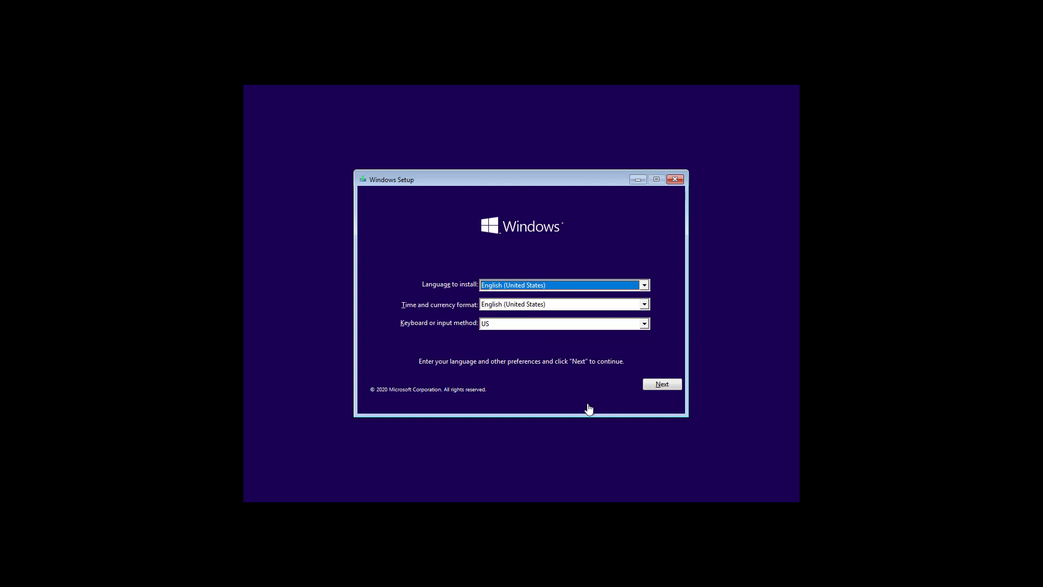
Accept the English (United States) language and US keyboard defaults, then choose Repair your computer
left_click(661, 384)
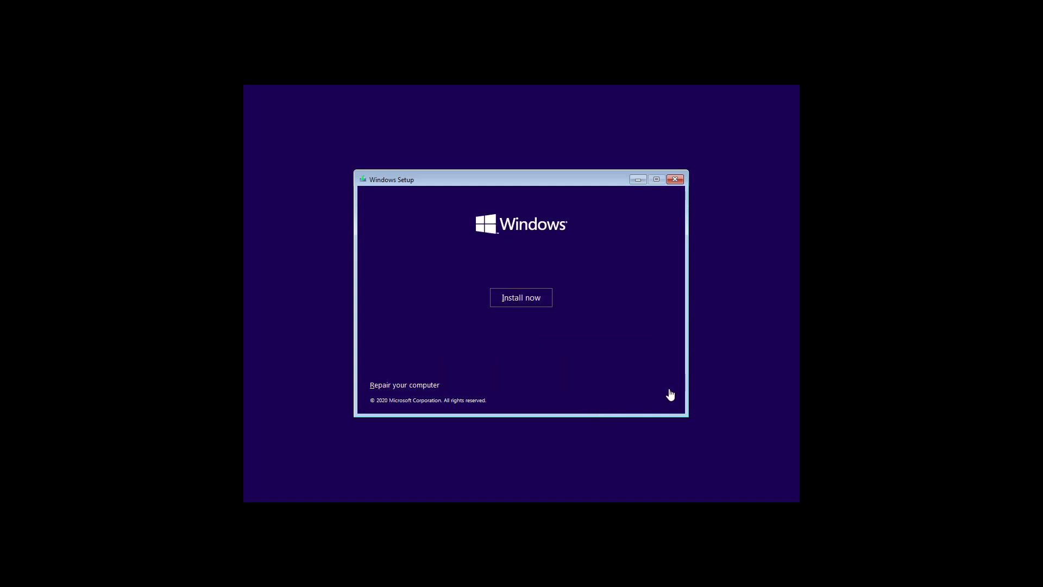
left_click(404, 384)
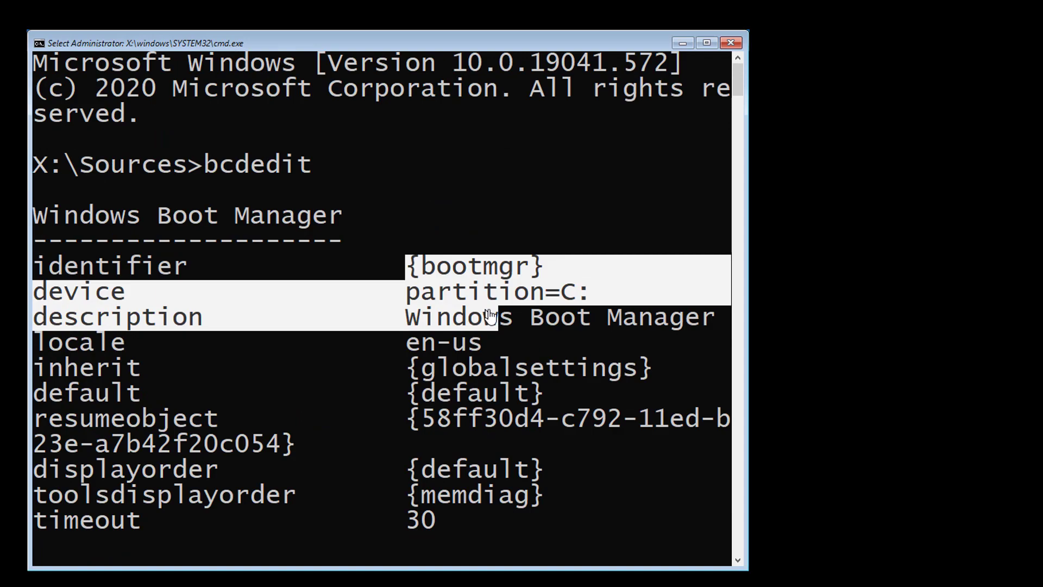
Scroll the bcdedit output to inspect the Boot Manager and Boot Loader entries on C:
scroll("down", 3)
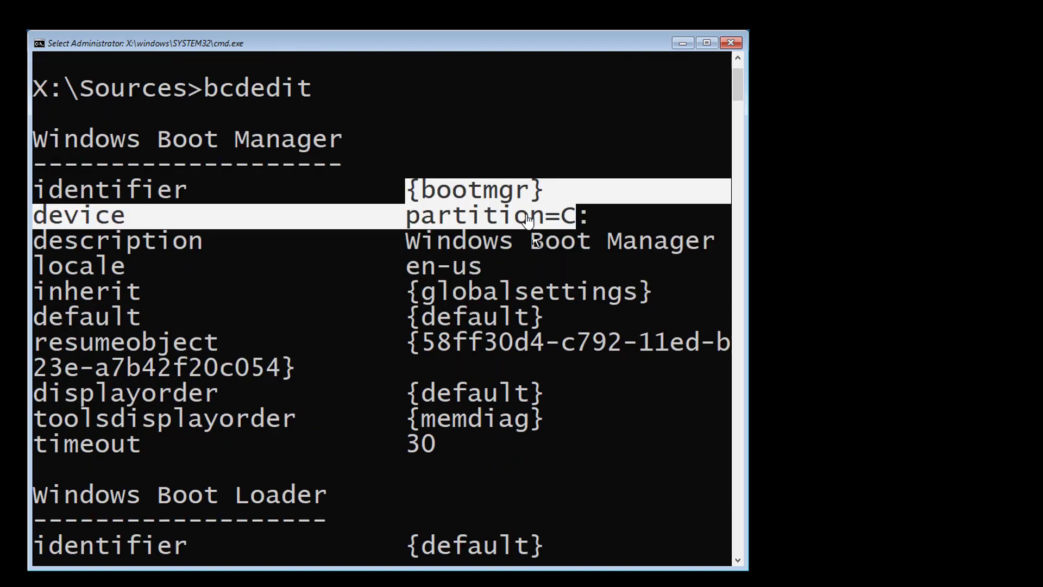
scroll("down", 3)
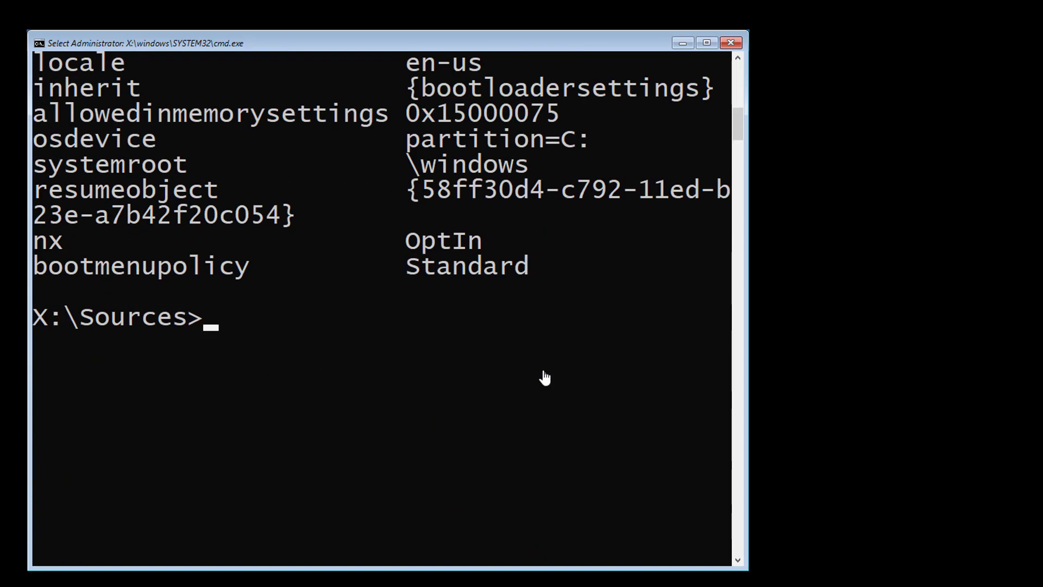
Run an offline sfc /scannow with boot directory C:\ and Windows directory C:\windows
type("sfc /")
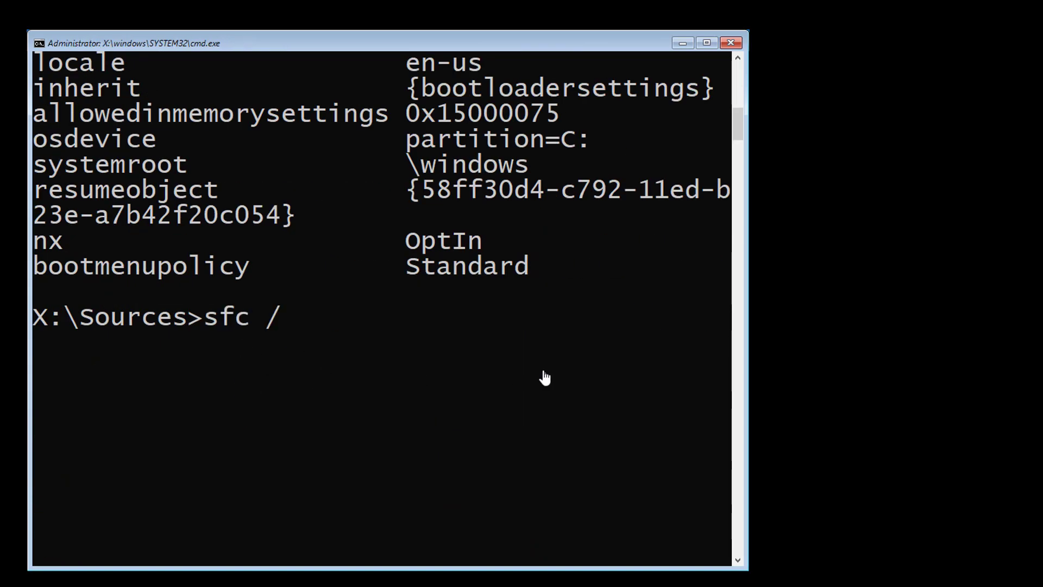
type("scannow /offb")
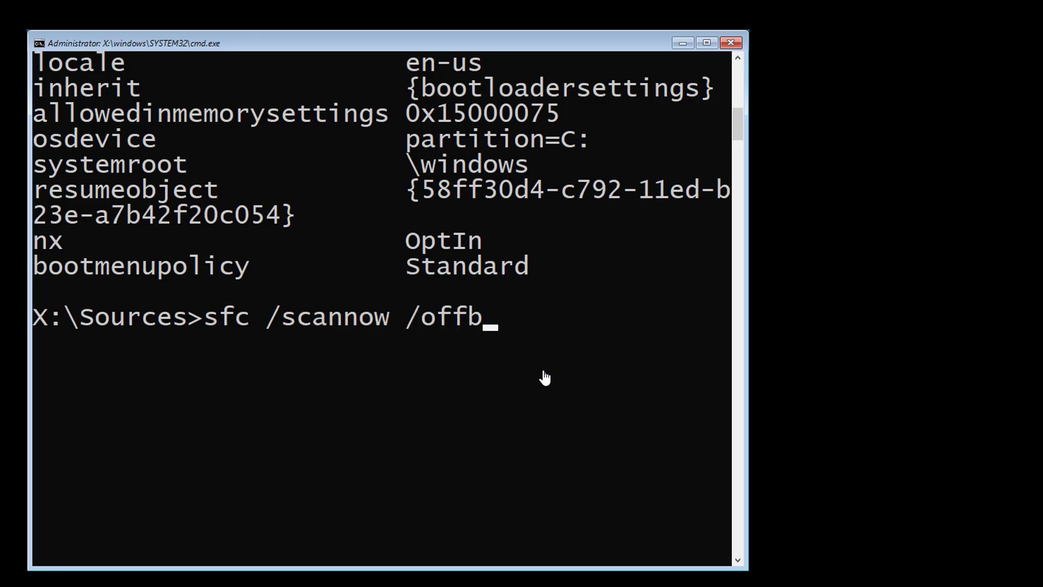
type("ootdir")
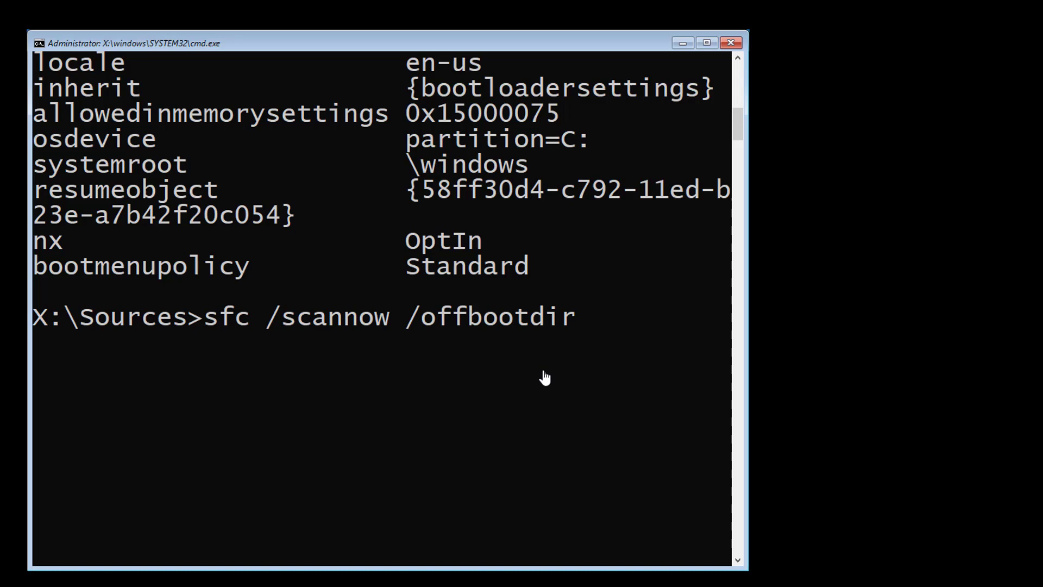
type("=c:")
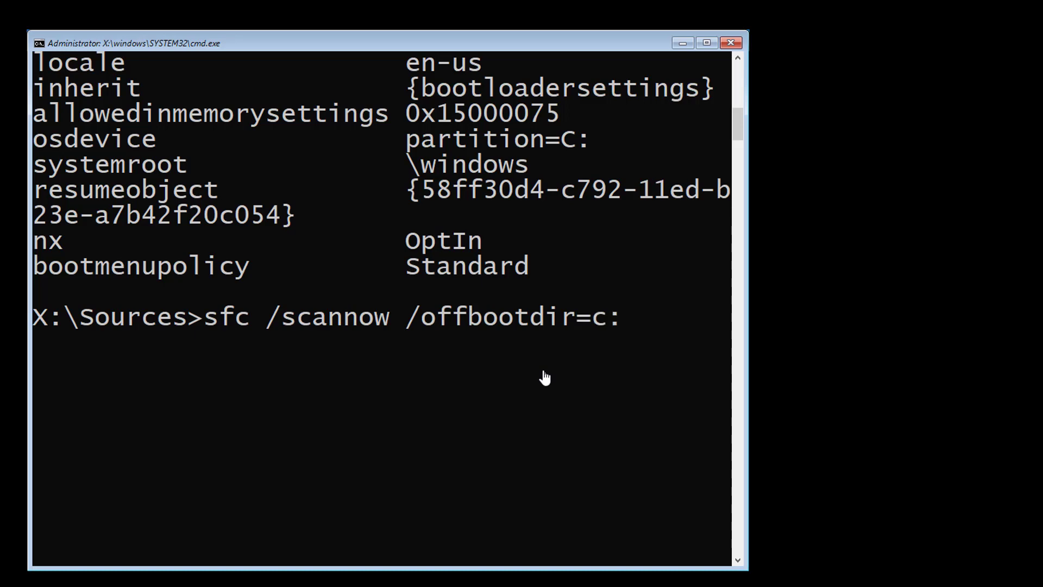
type("\\ /offwin")
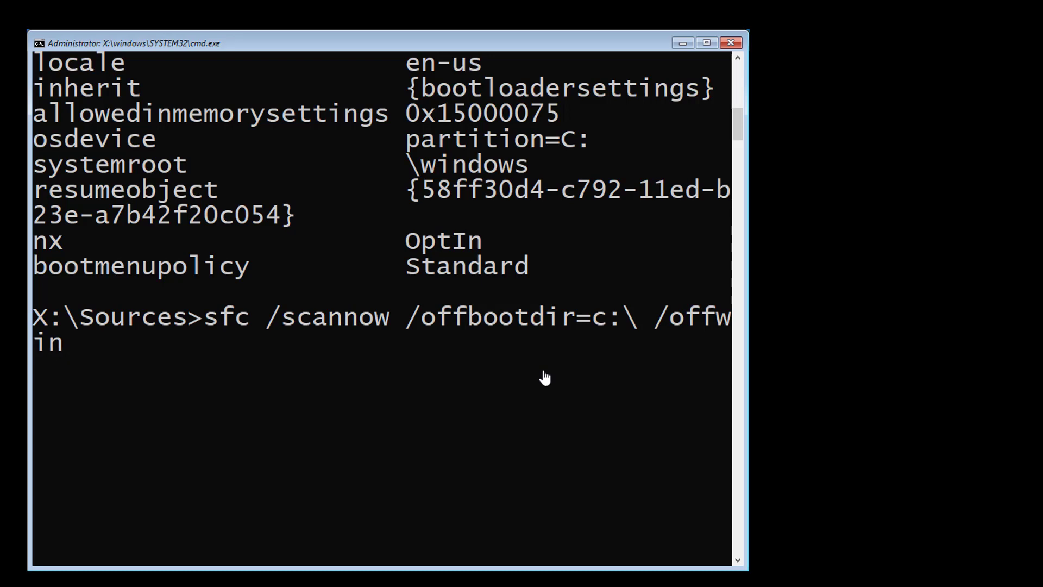
type("dir")
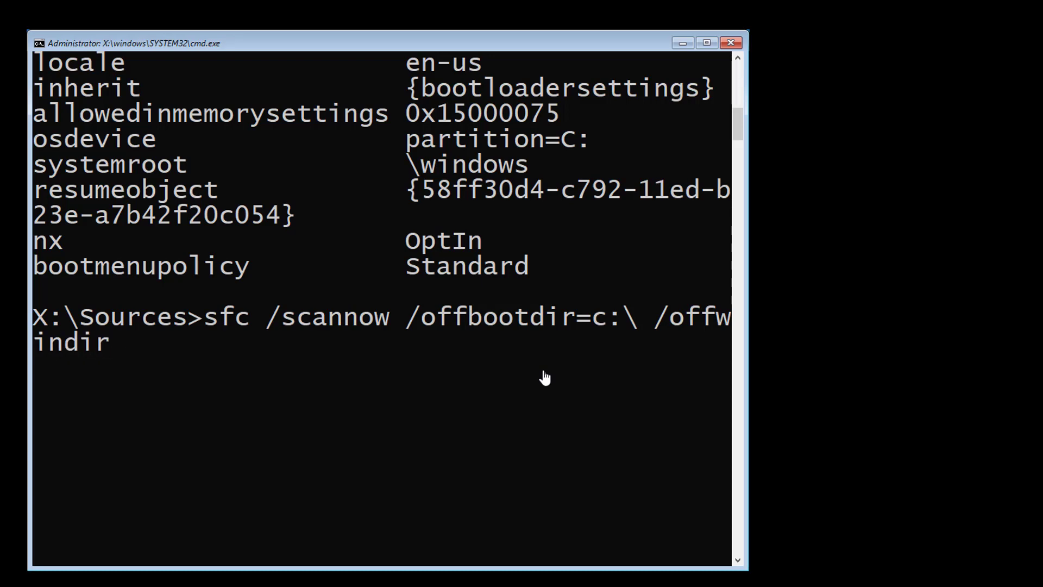
type("=c:")
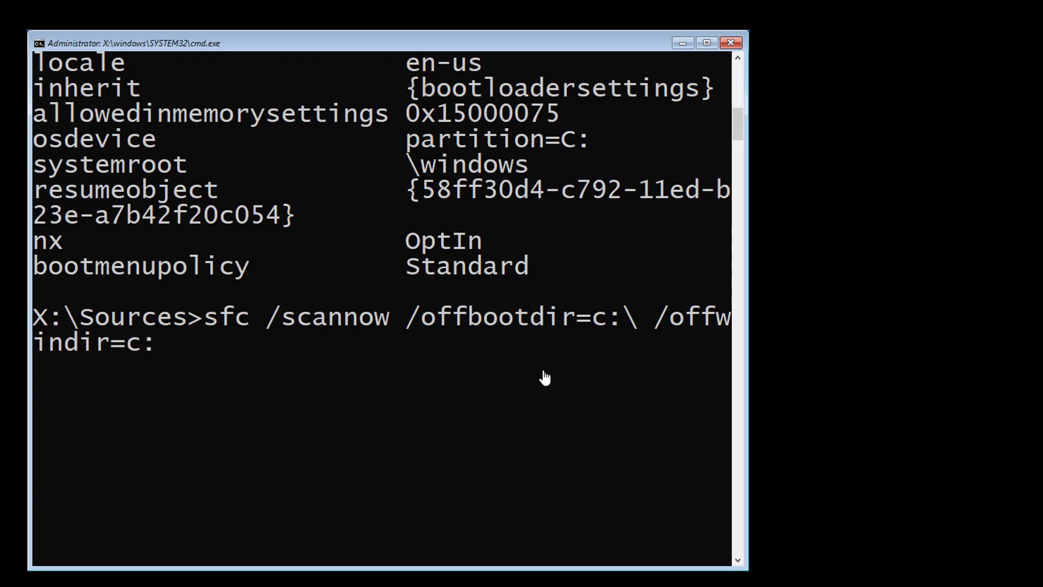
type("windows")
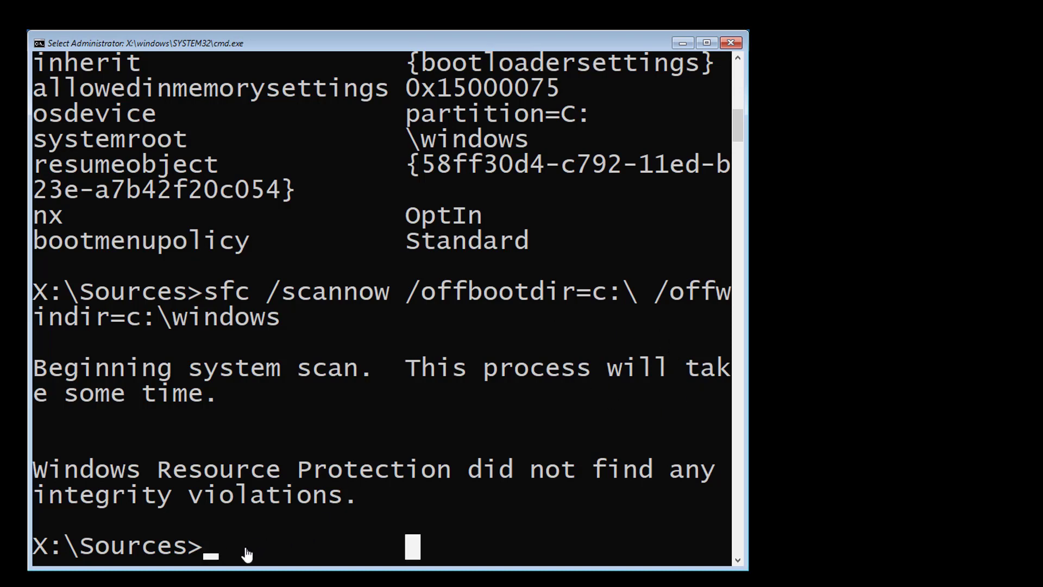
Run chkdsk /f /x /r on drive C:
type("c")
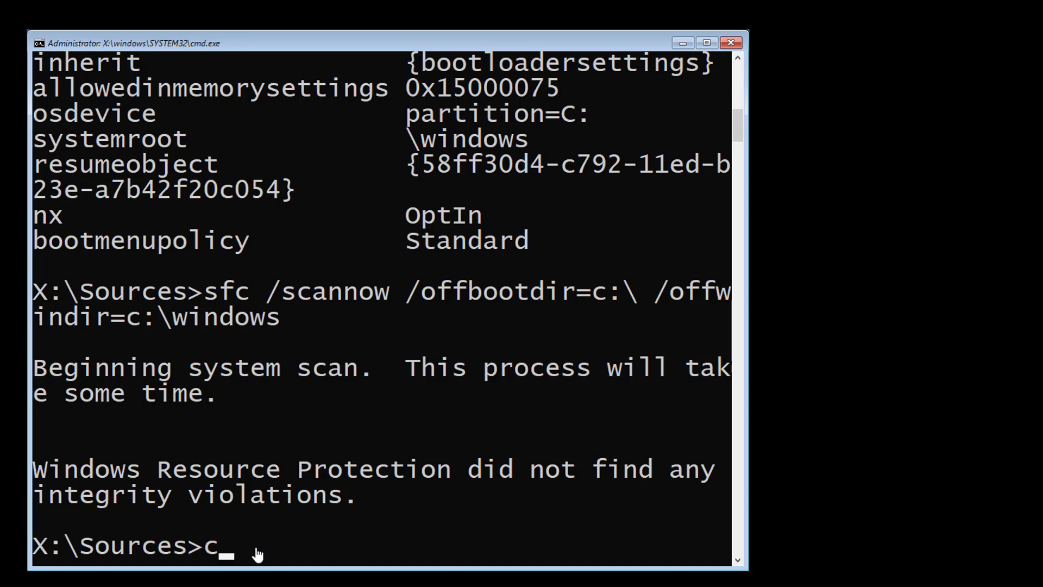
type("hkd")
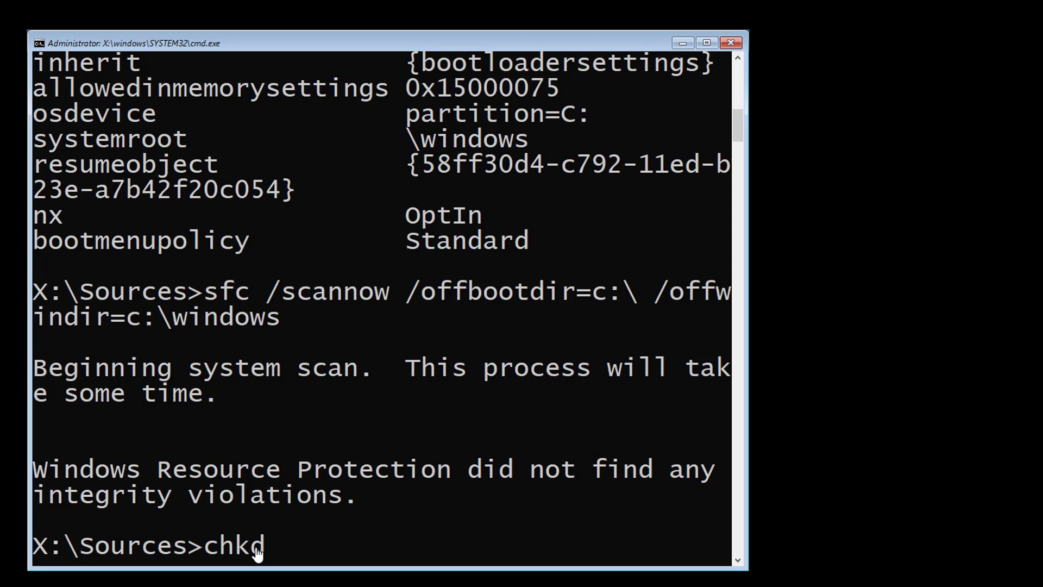
type("sk /f /")
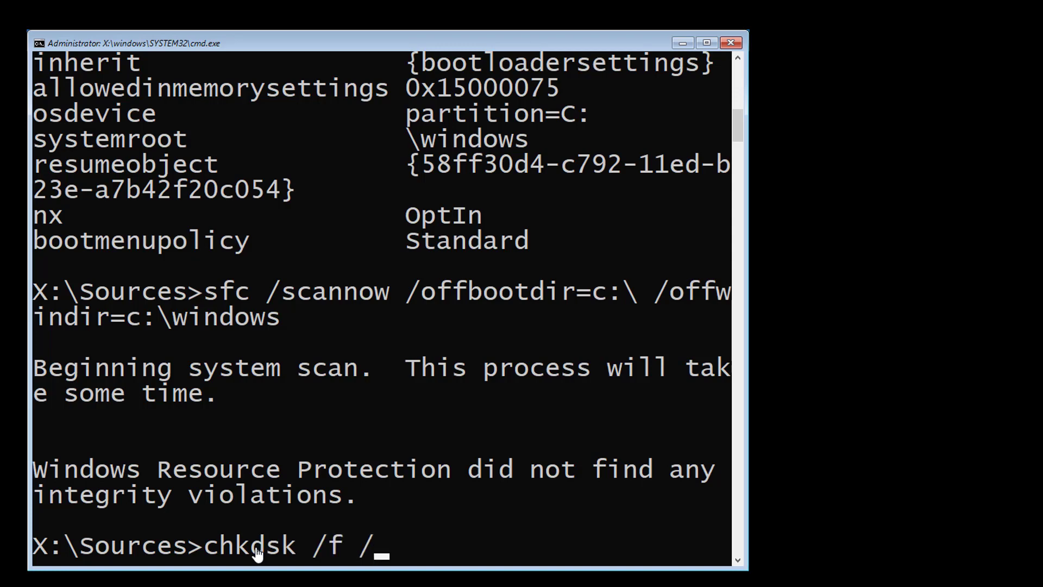
type("x /r")
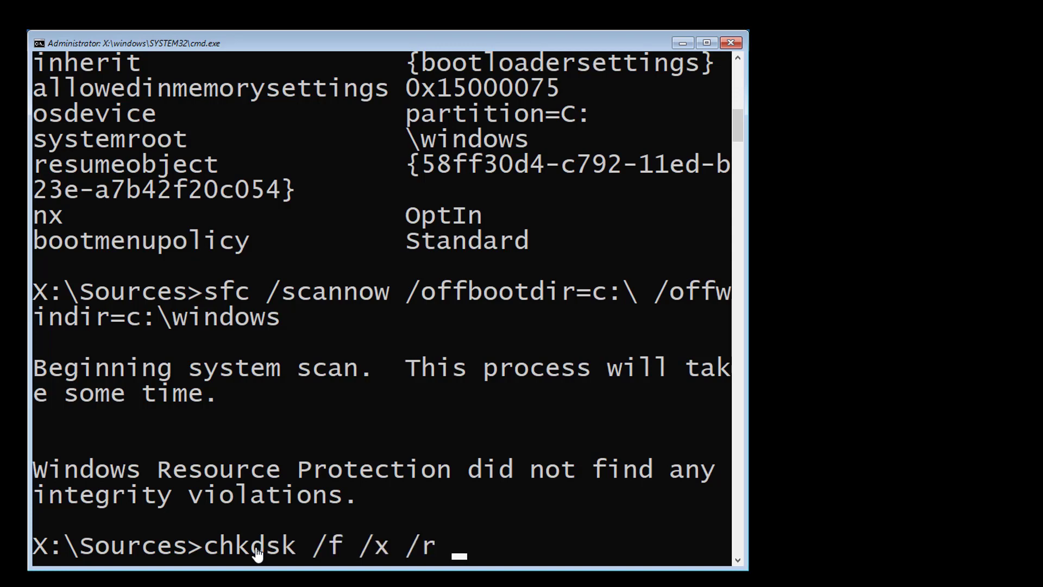
type("c:")
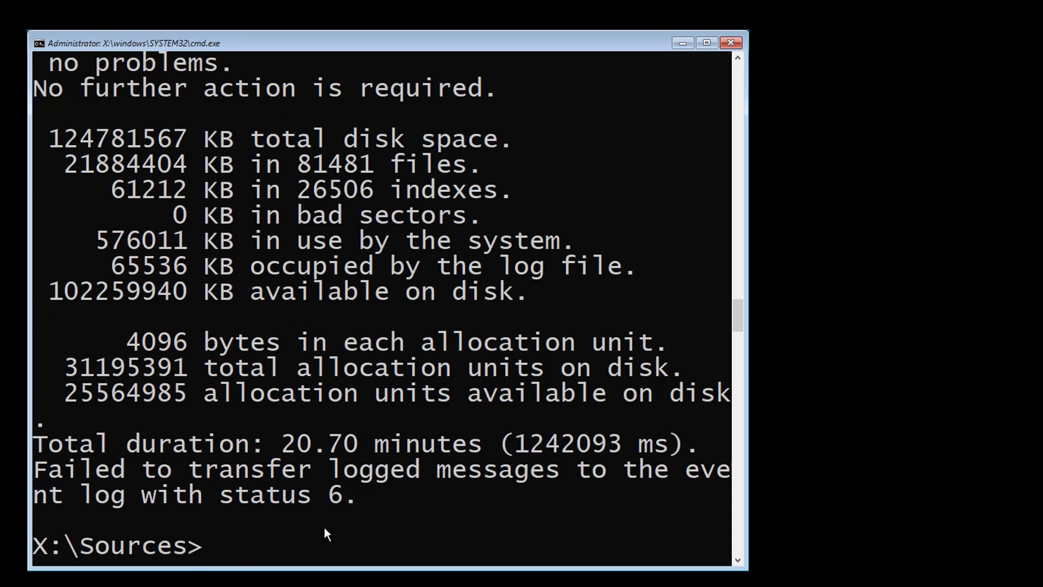
Remove the hidden, read-only and system attributes from C:\boot\bcd
type("attrib c:")
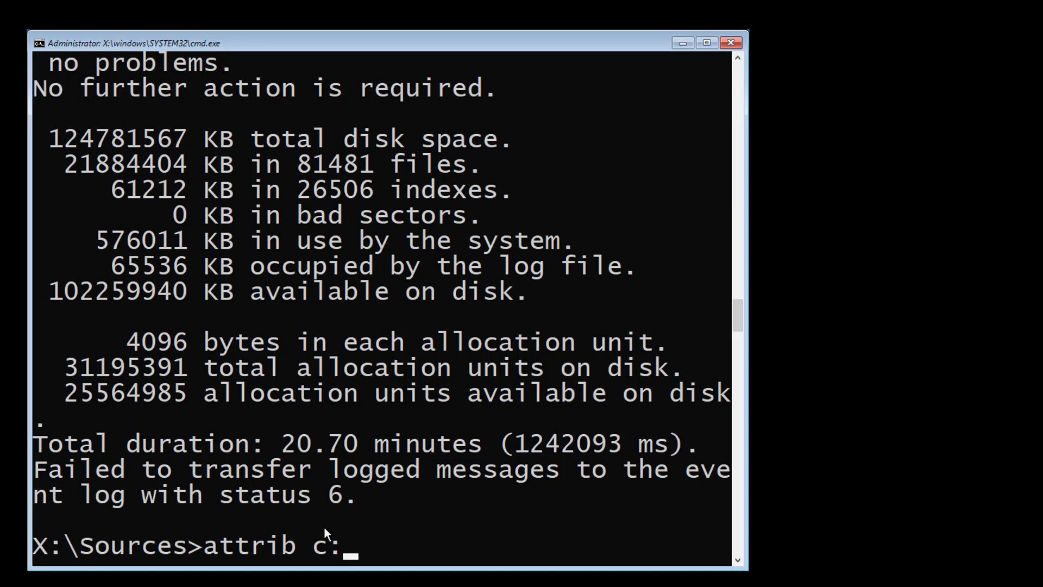
type("\\b")
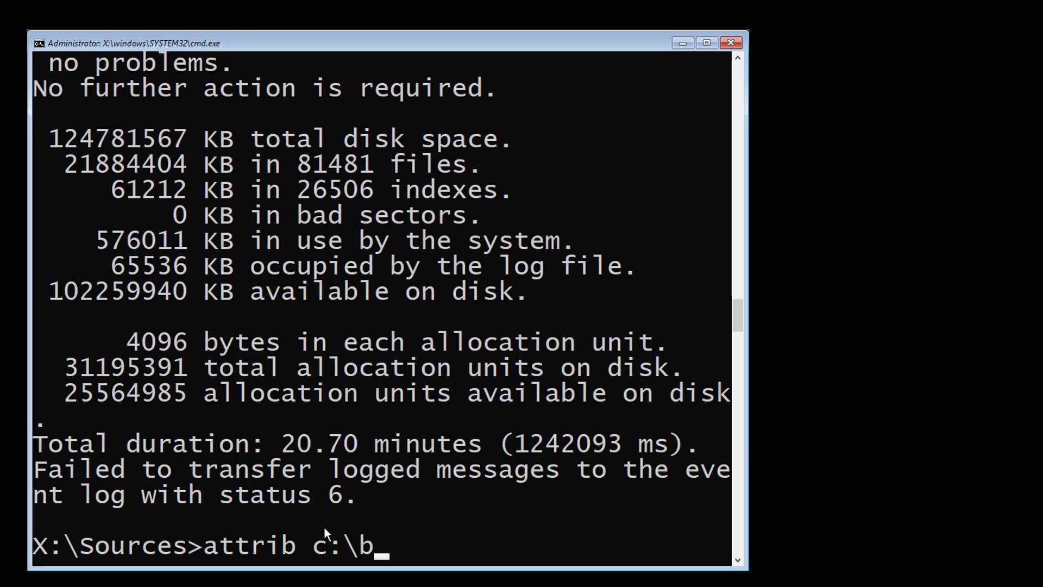
type("oot\\bcd")
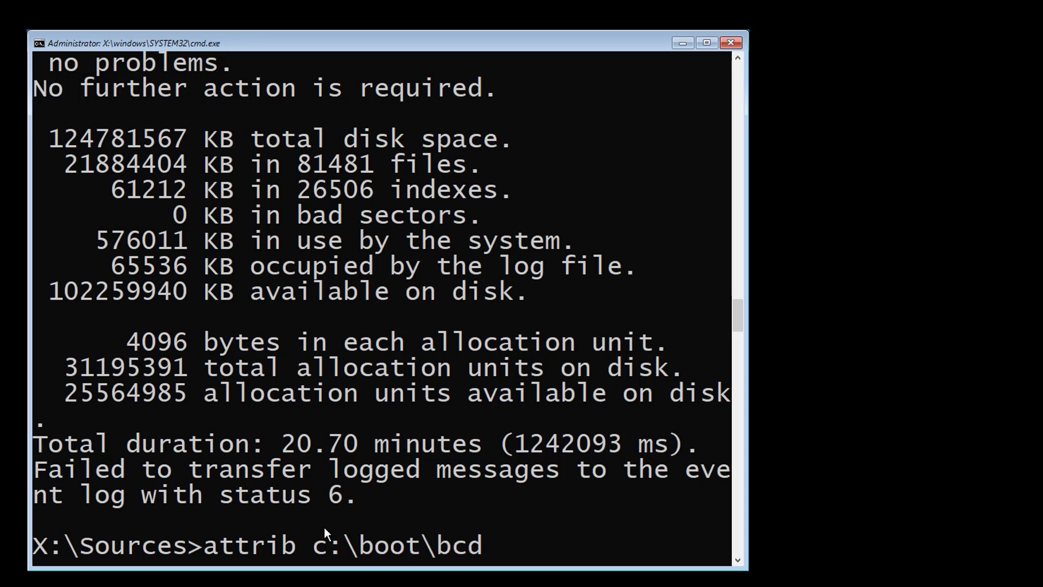
type("-h")
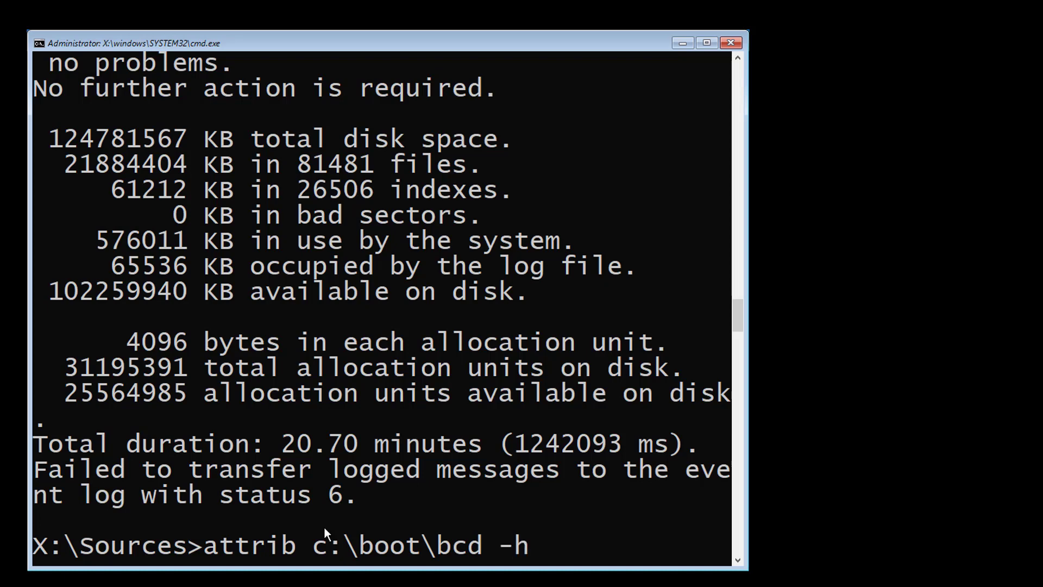
type("-r -s")
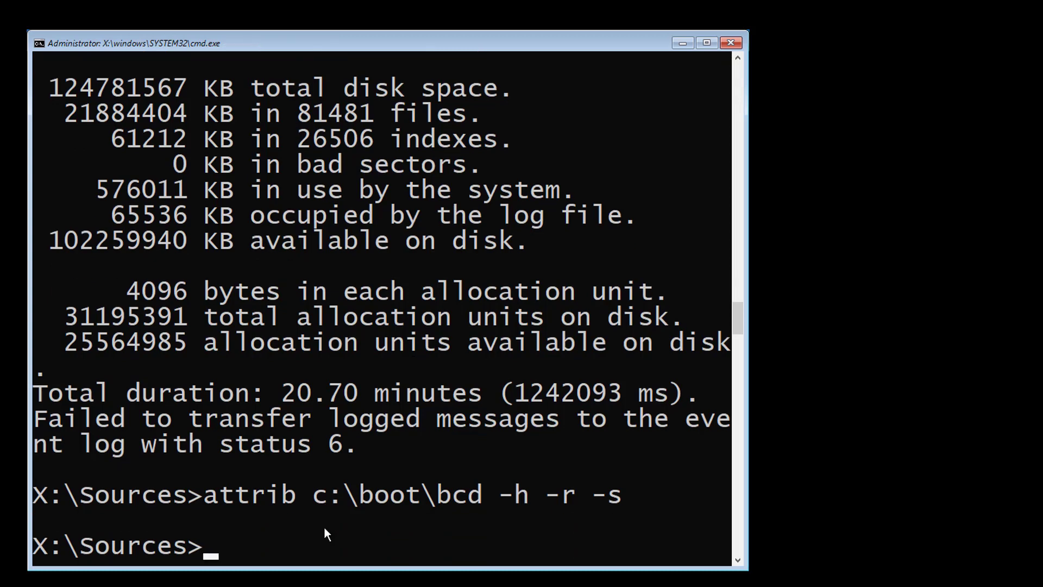
Rename C:\boot\bcd to bcd35.old
type("ren c:")
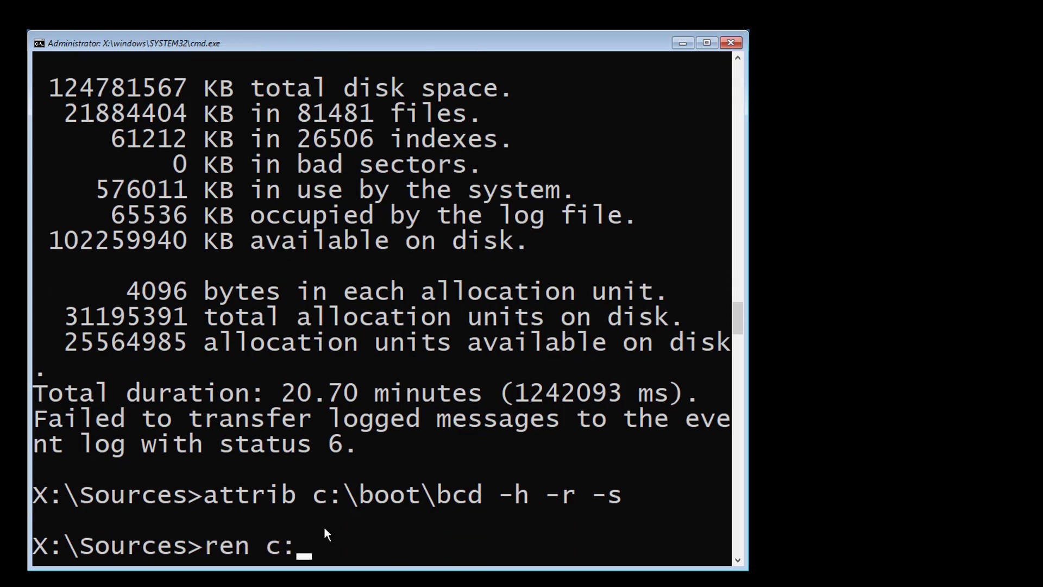
type("\\bo")
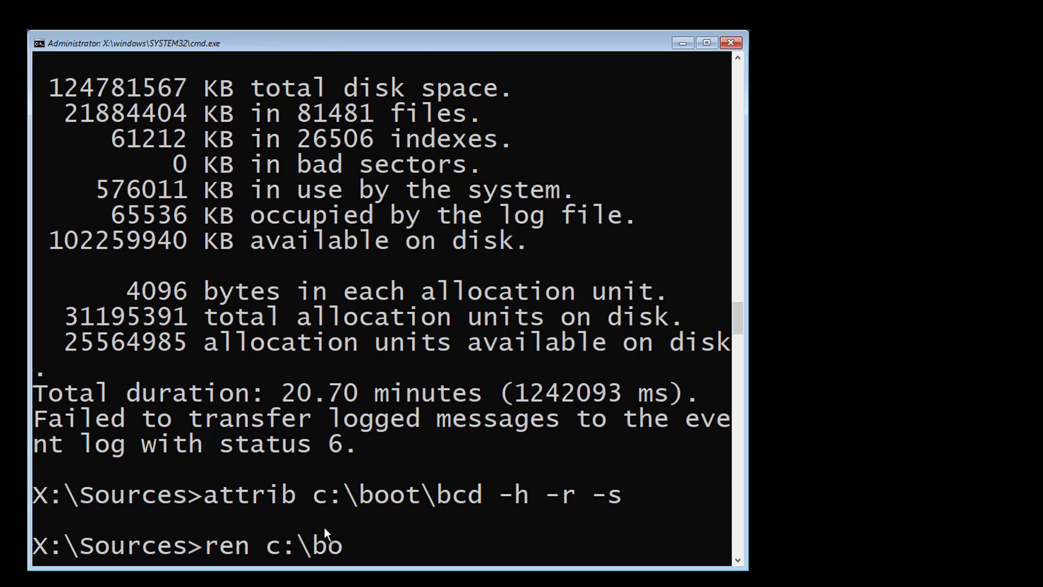
type("ot\\bcd bcd")
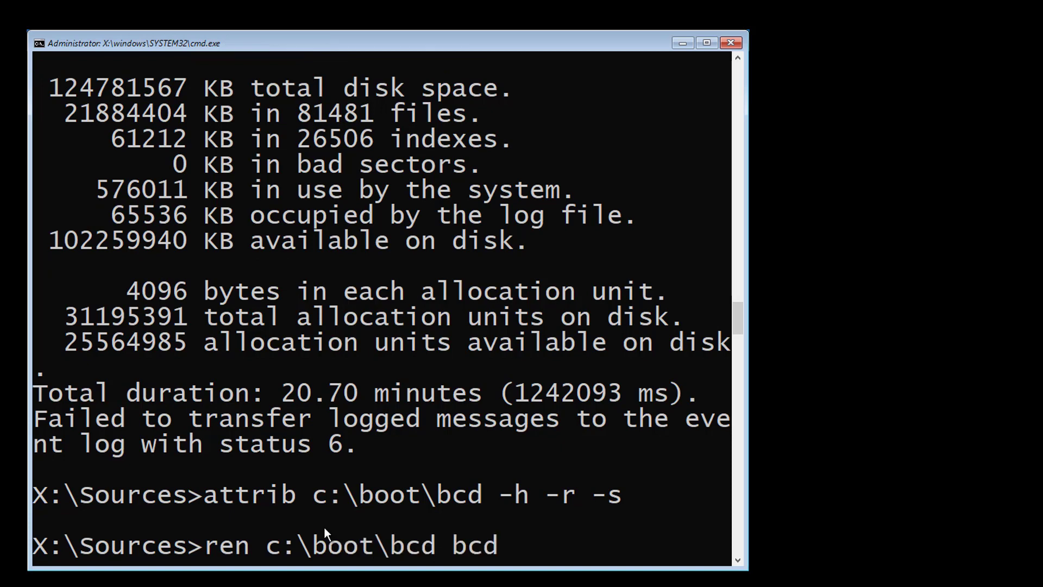
type("35.o")
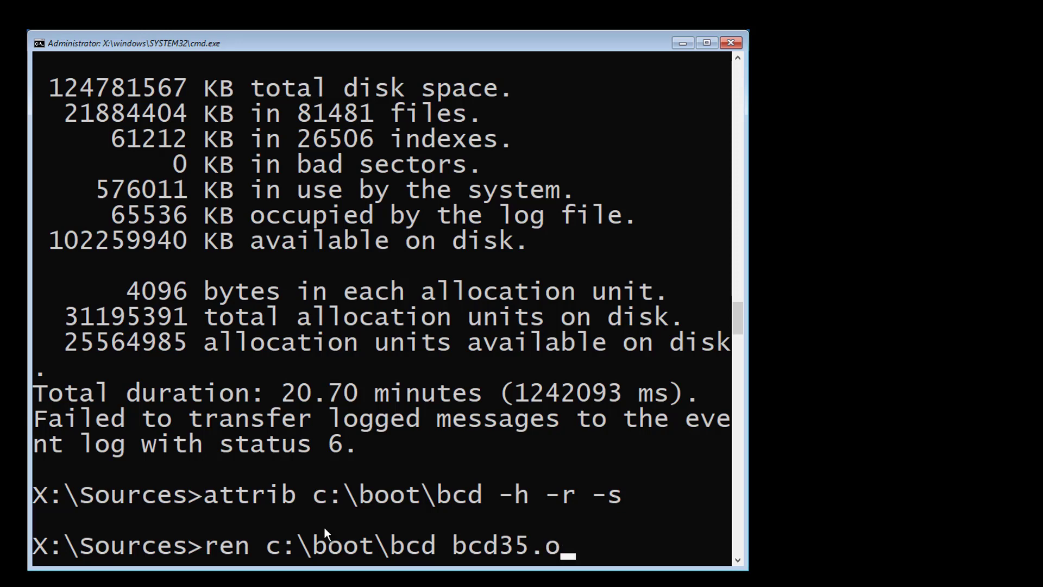
type("ld")
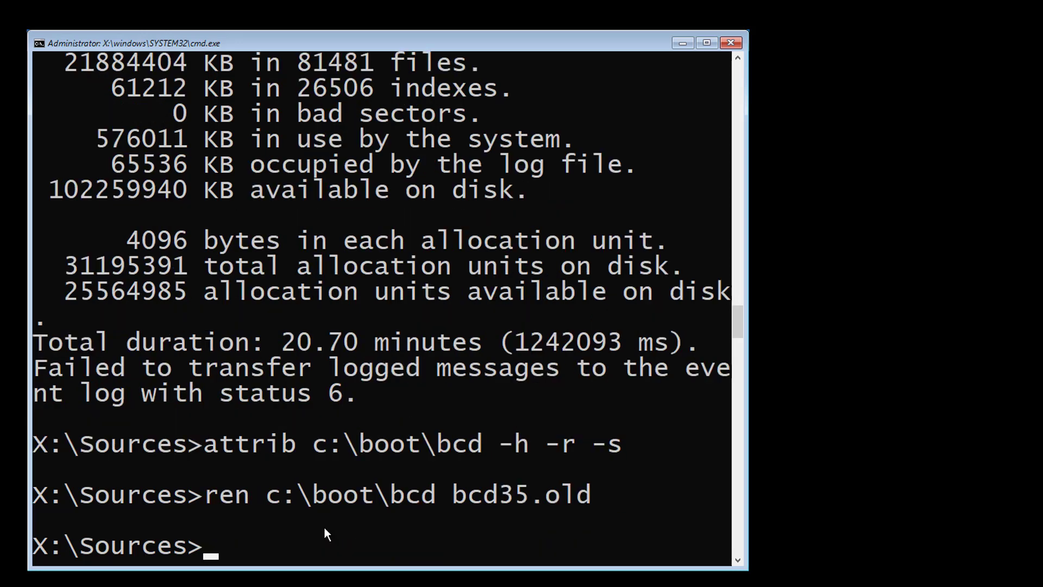
Run bootrec /rebuildbcd, answer A to add C:\Windows, and exit Command Prompt
type("bootre")
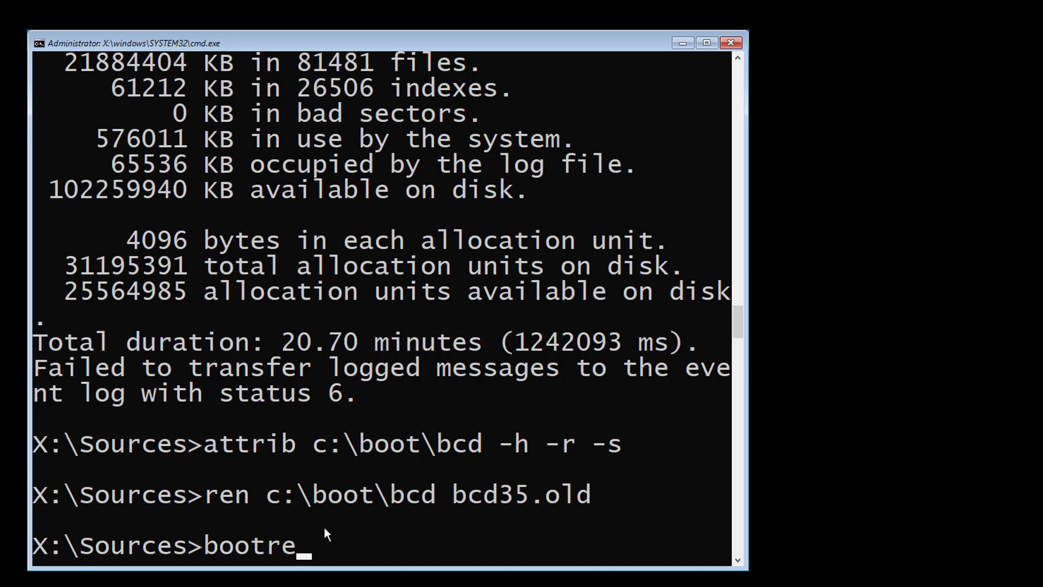
type("c /rebui")
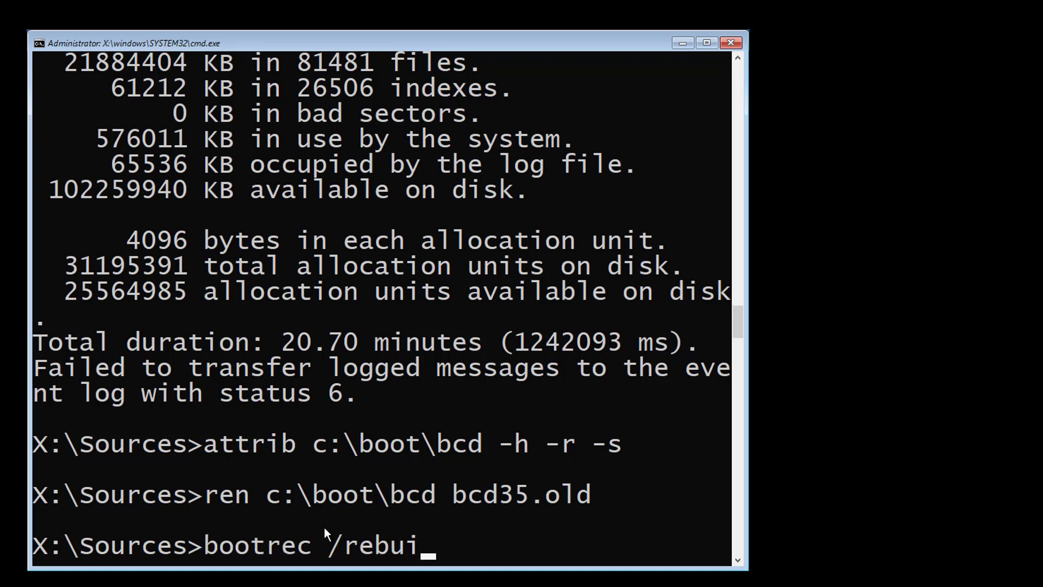
key("Enter")
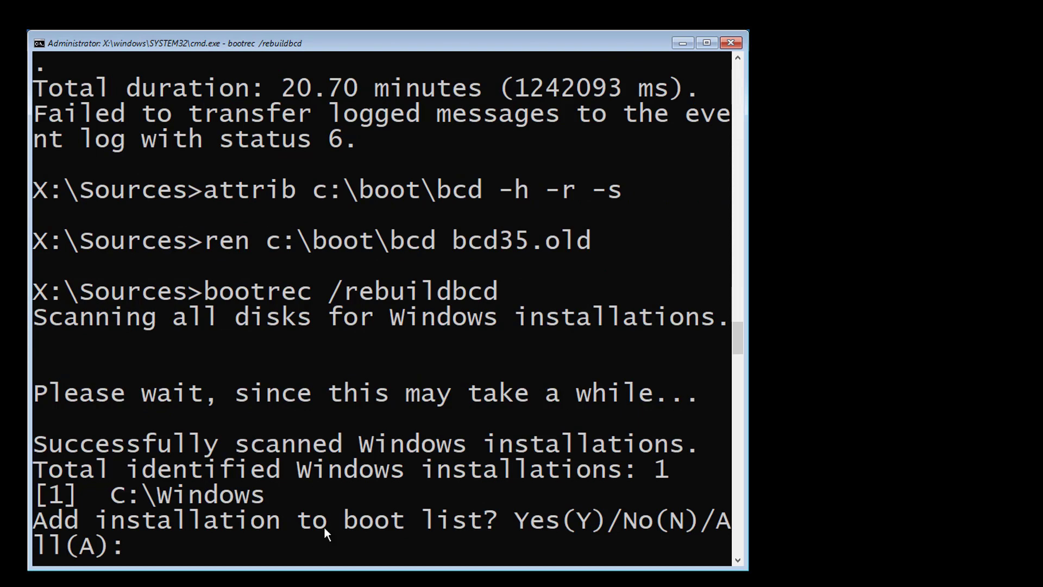
type("A")
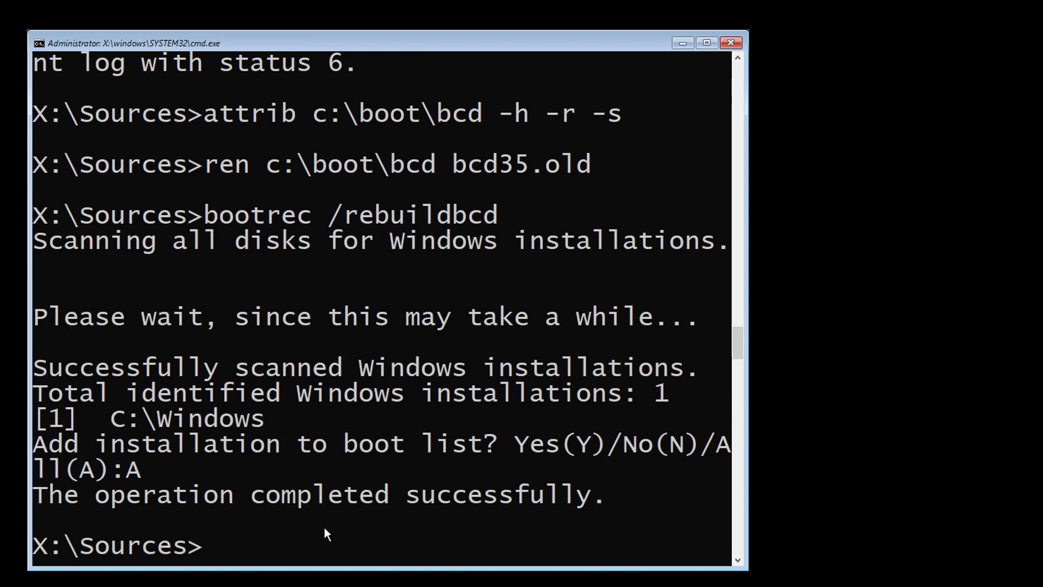
type("exit")
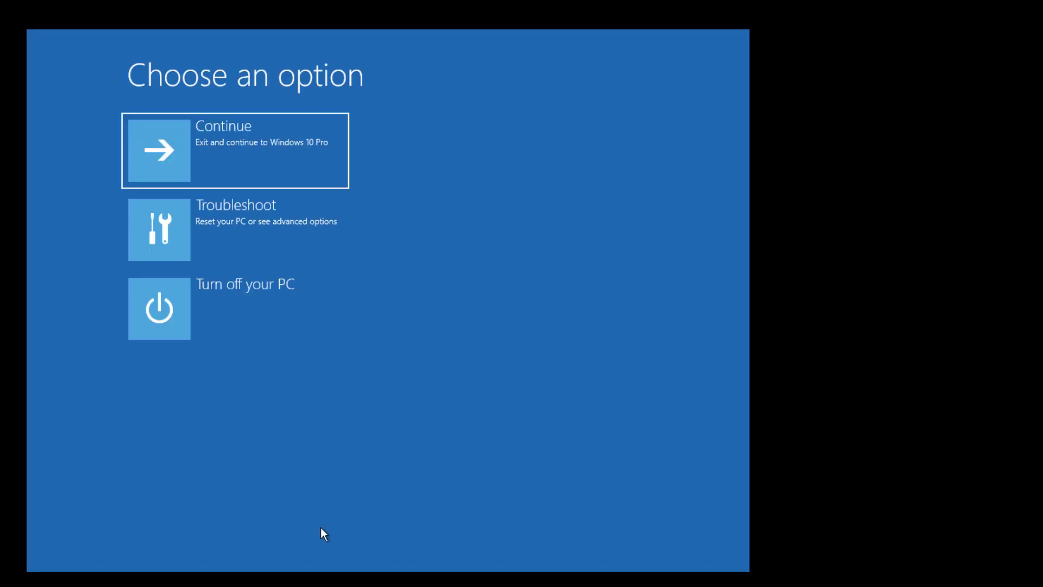
Continue from the Choose an option screen to boot Windows 10 Pro
left_click(234, 150)
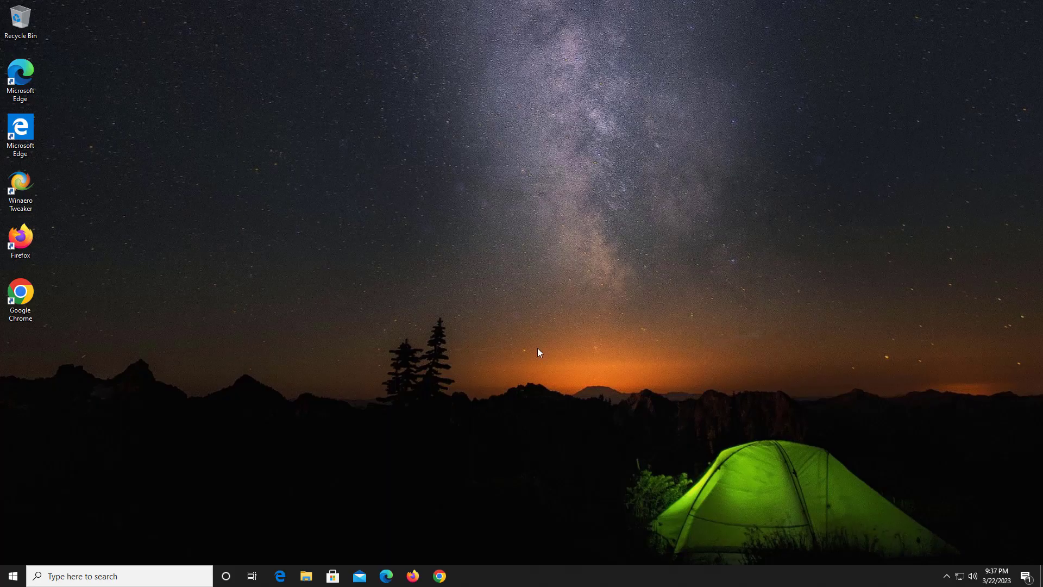